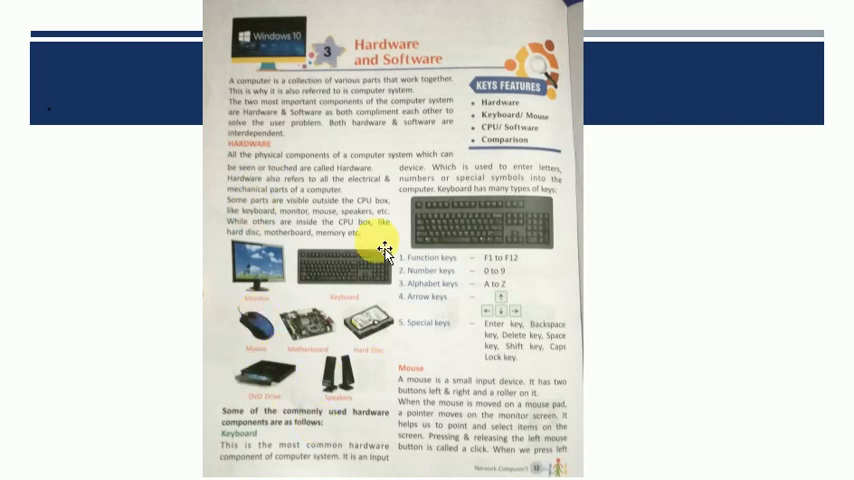
mouse_move(264, 378)
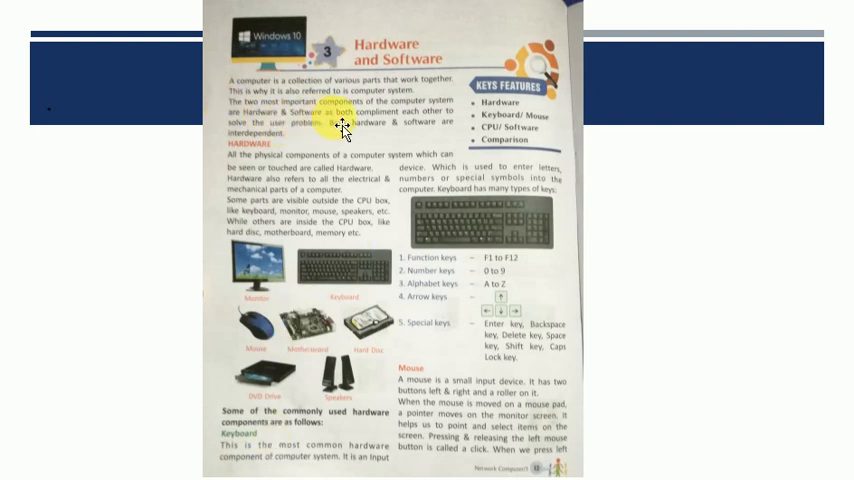
mouse_move(204, 120)
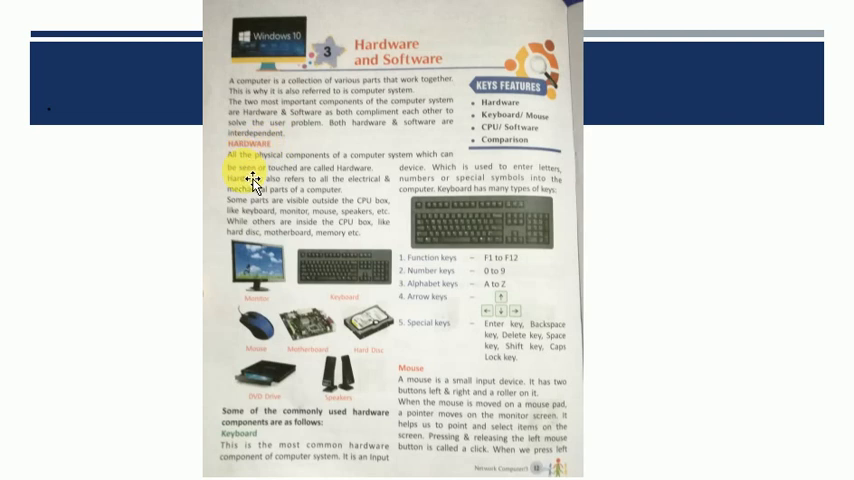
mouse_move(458, 176)
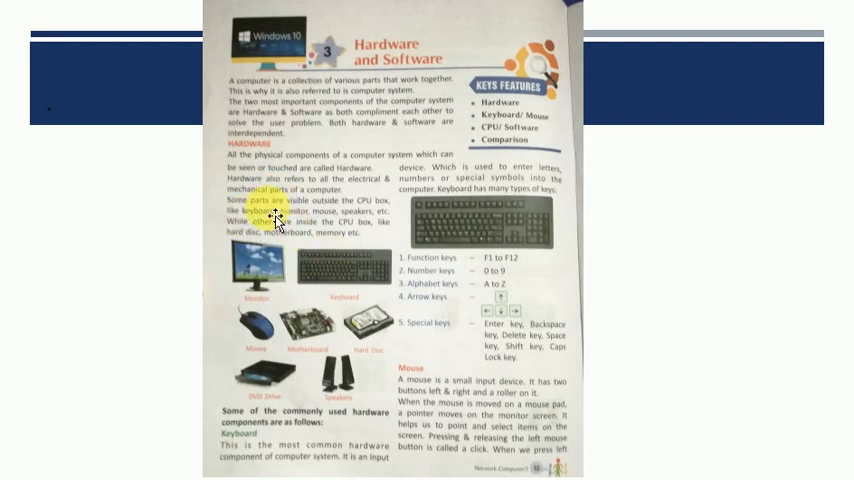
Highlight a phrase in the text and scroll to the next scanned page on the mouse, monitor and CPU.
drag(270, 204, 344, 232)
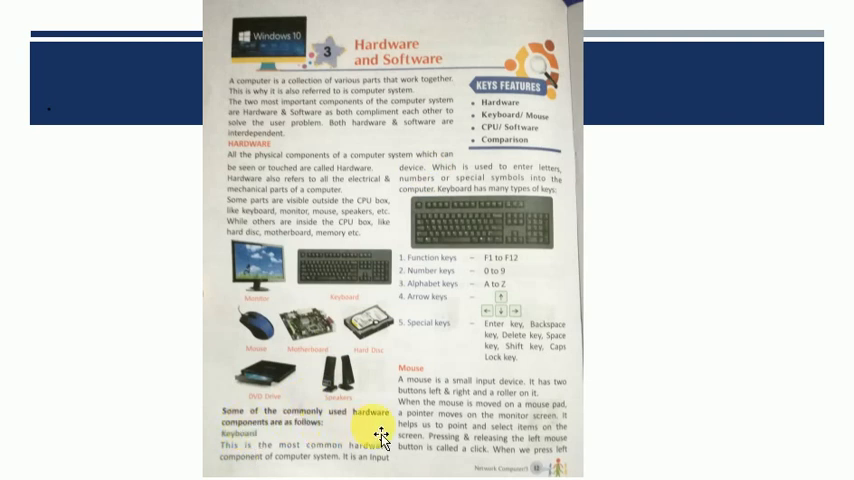
mouse_move(304, 442)
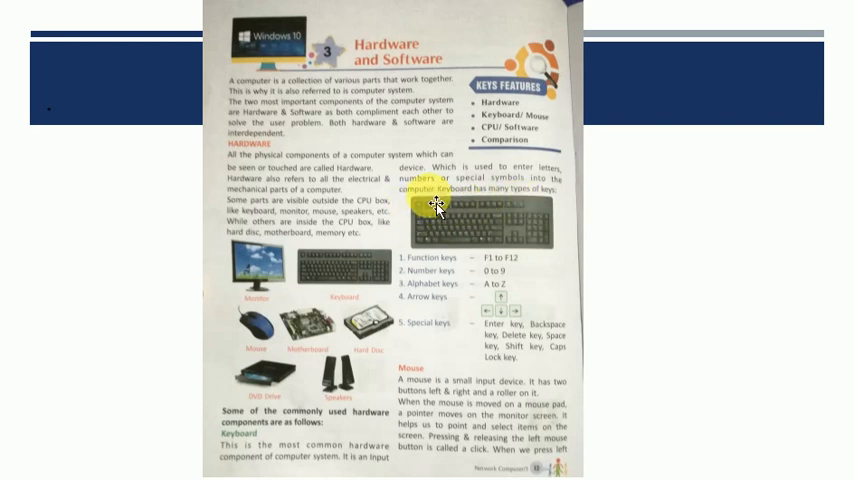
mouse_move(528, 276)
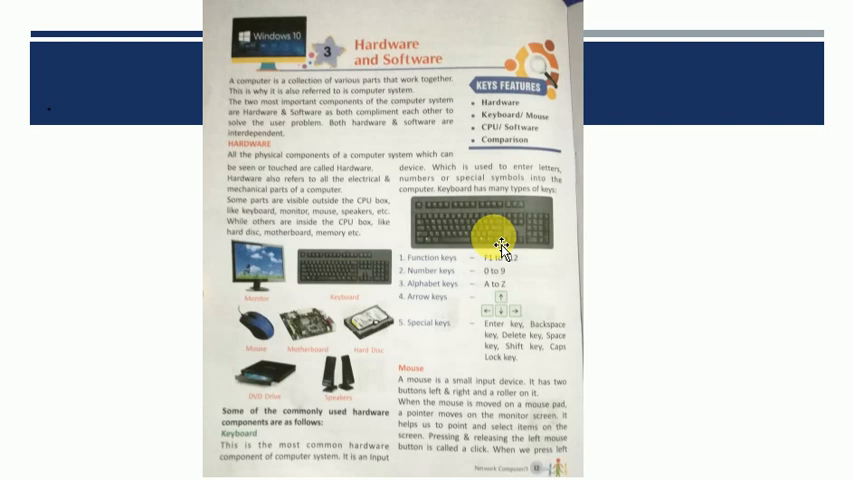
mouse_move(372, 278)
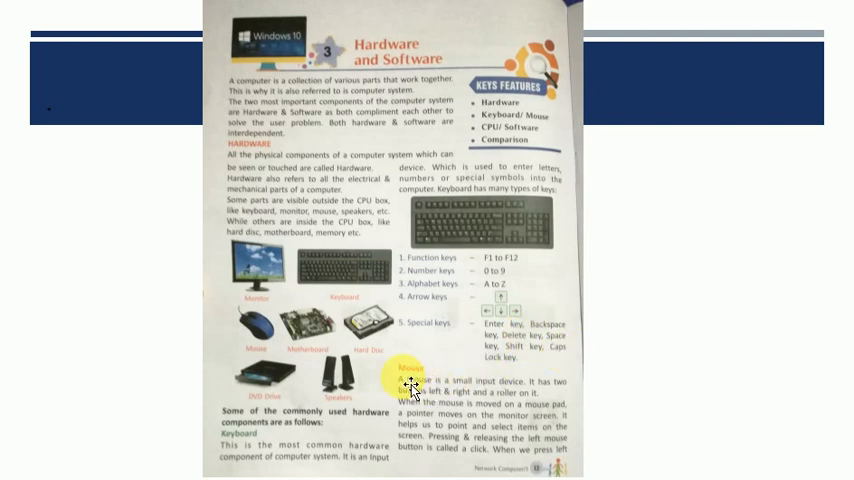
mouse_move(408, 390)
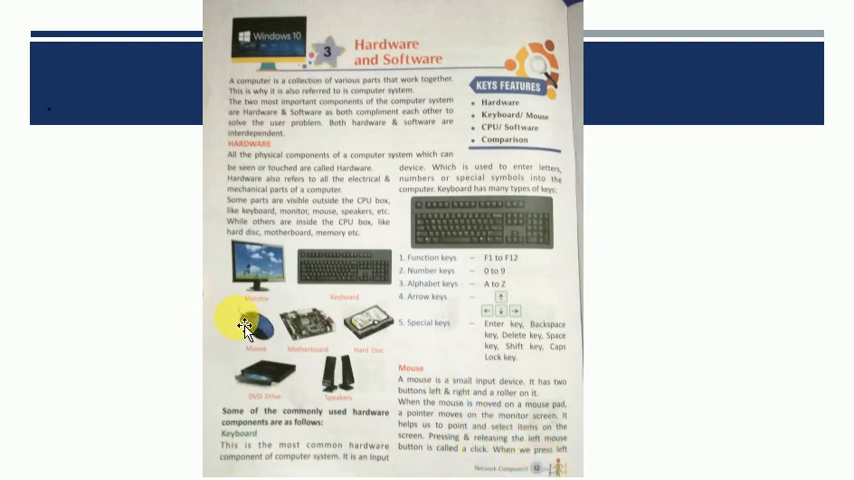
mouse_move(250, 330)
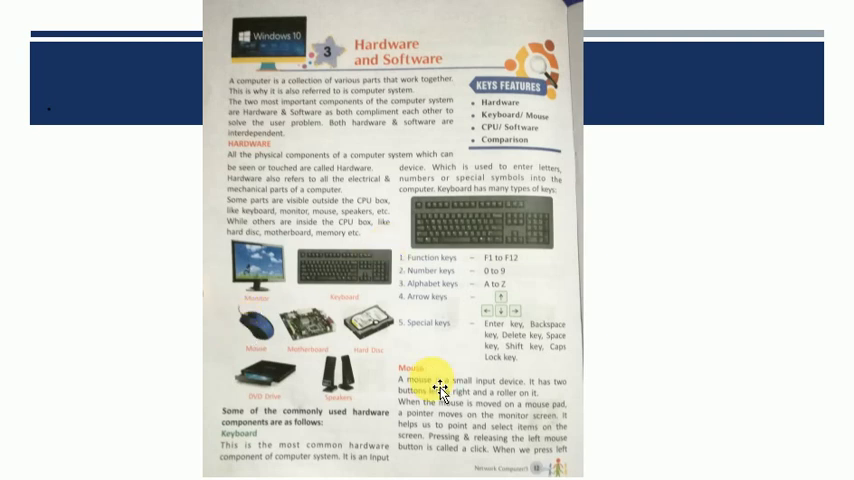
scroll(down, 3)
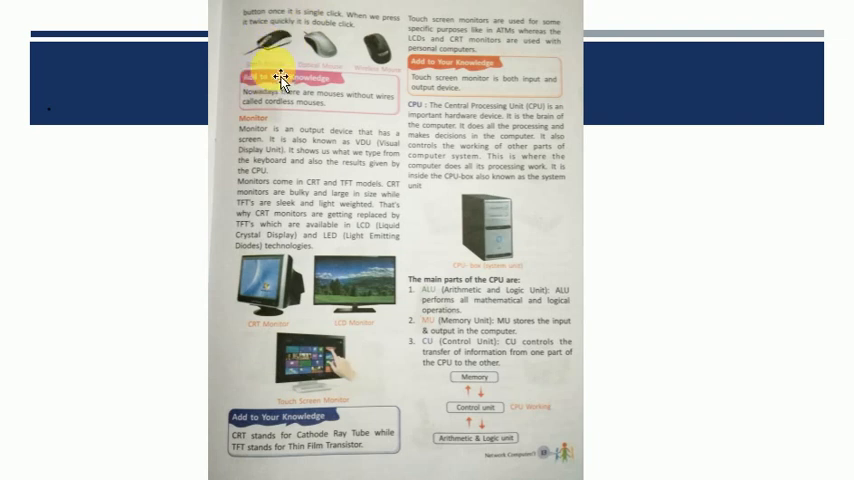
mouse_move(376, 36)
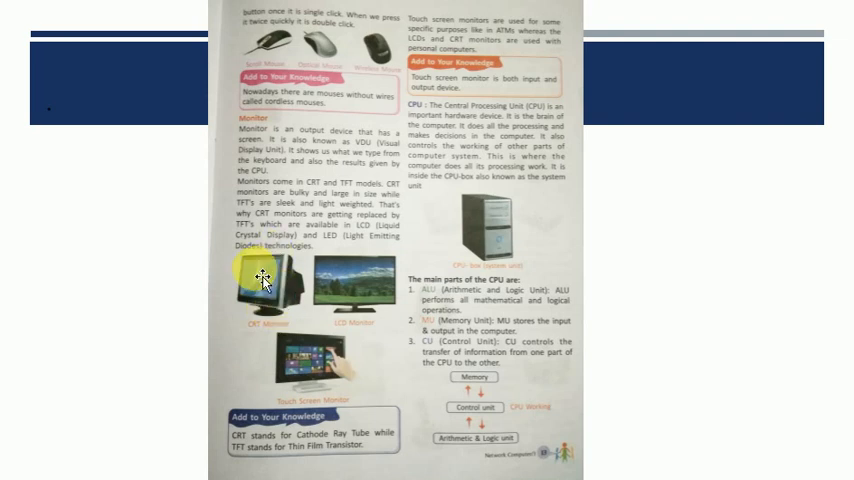
mouse_move(388, 390)
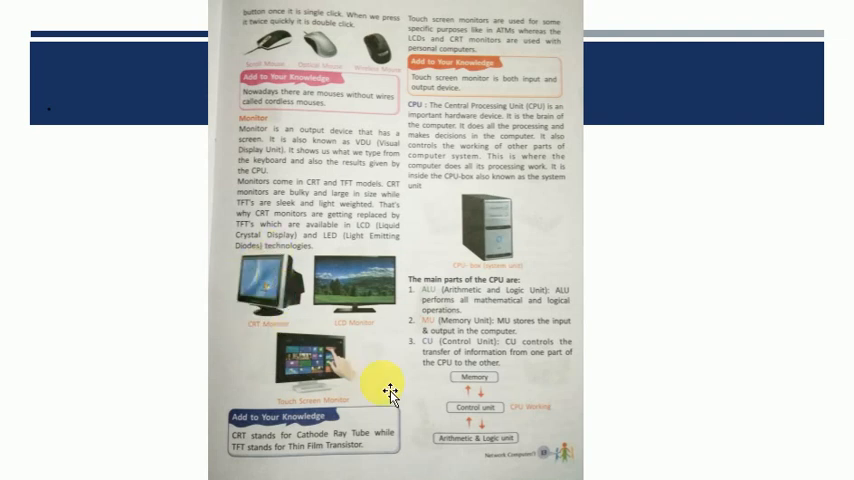
mouse_move(388, 292)
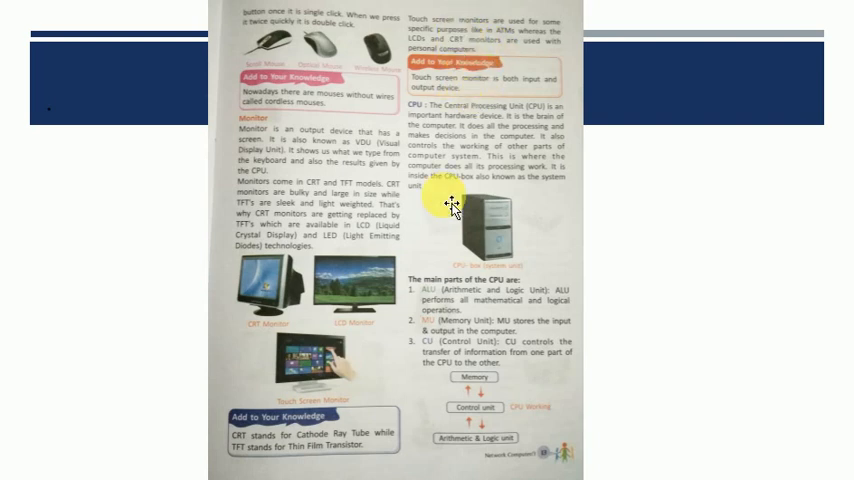
mouse_move(444, 116)
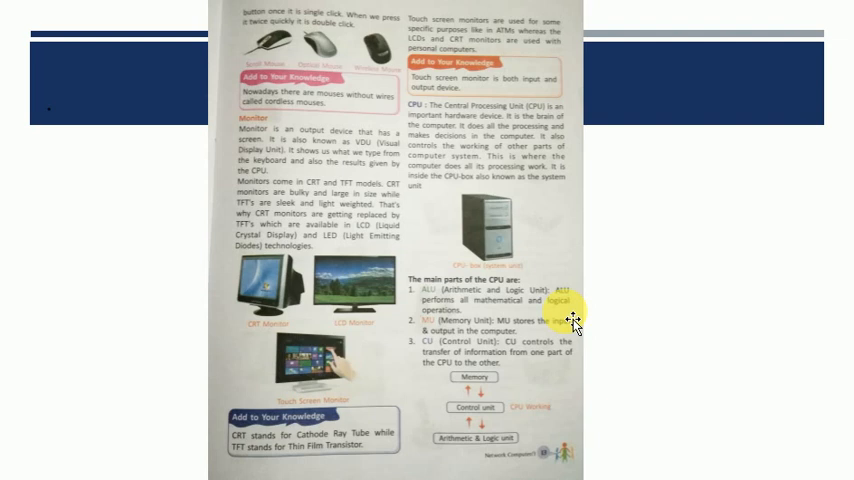
mouse_move(624, 264)
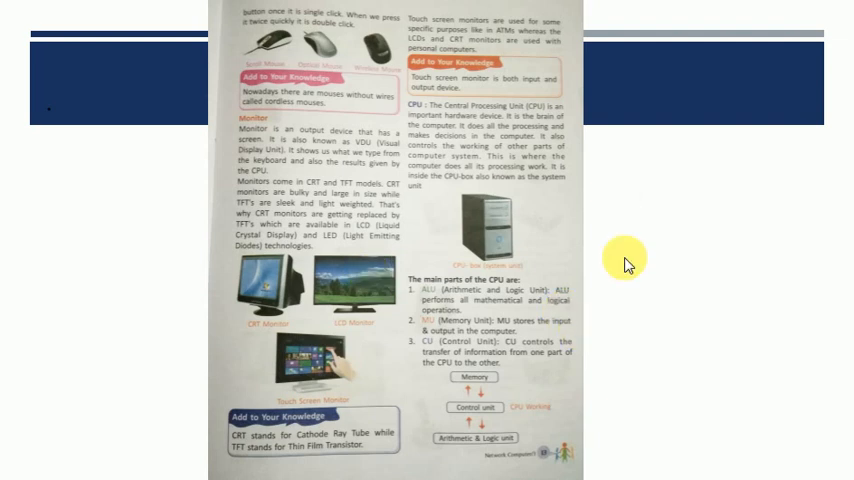
mouse_move(624, 370)
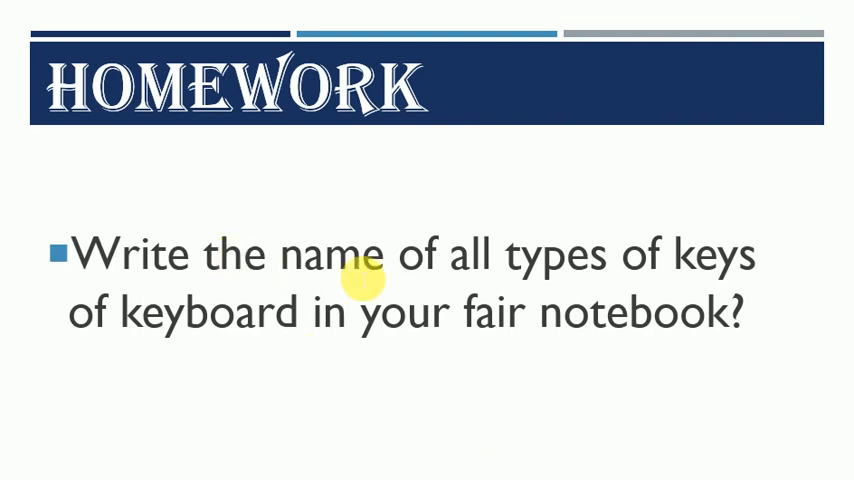
mouse_move(544, 300)
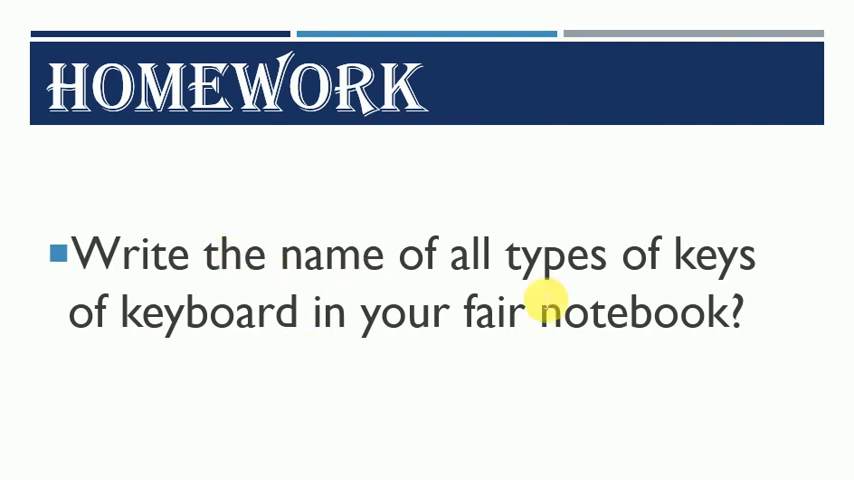